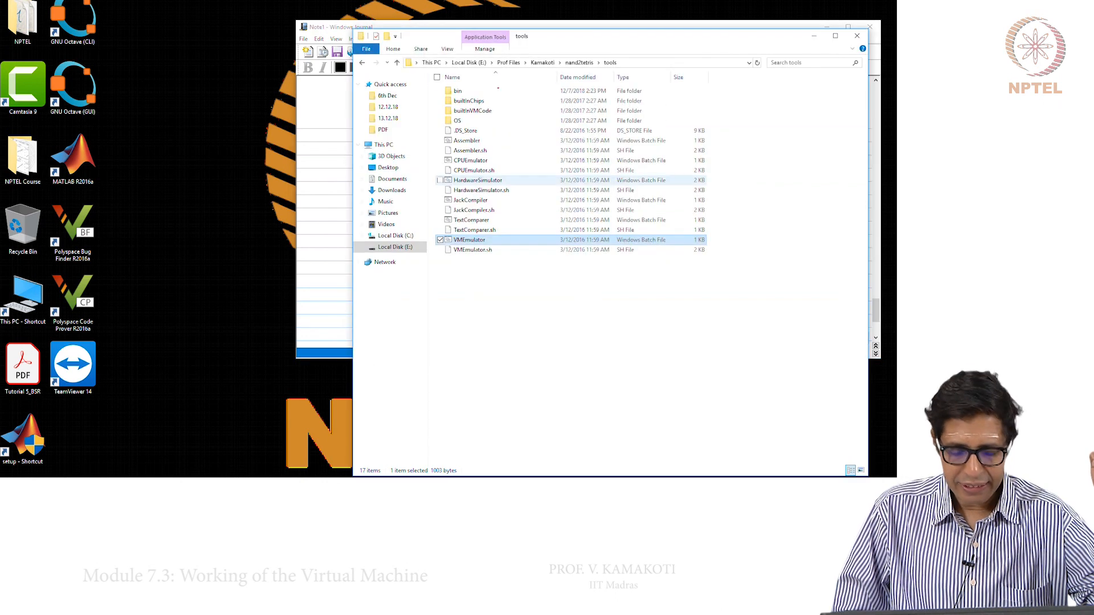
Step: Launch the VMEmulator batch file from the nand2tetris tools folder
left_click(488, 239)
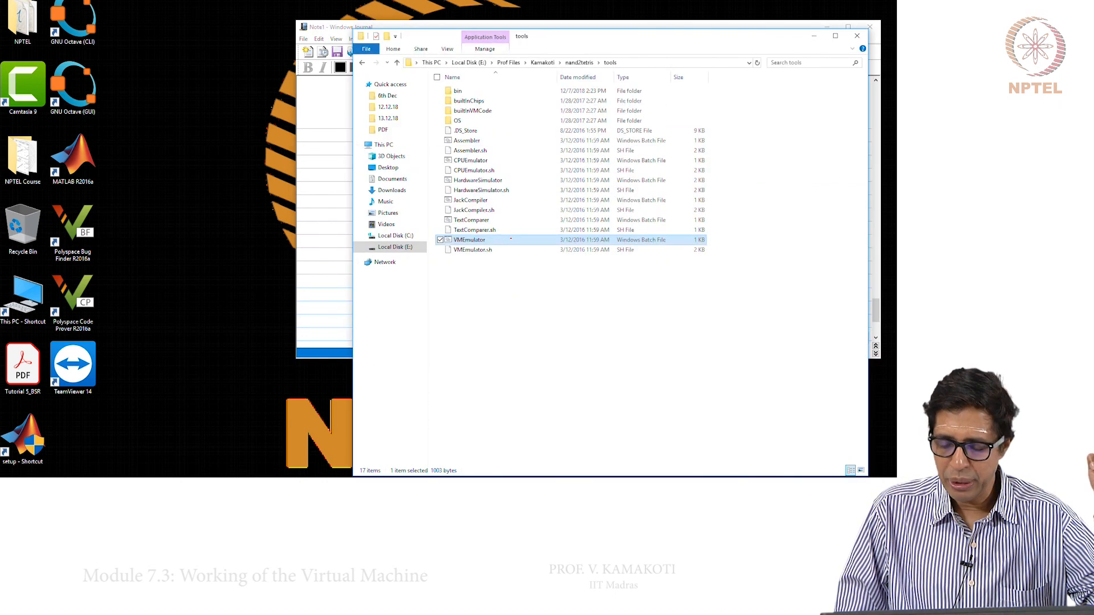
mouse_move(469, 240)
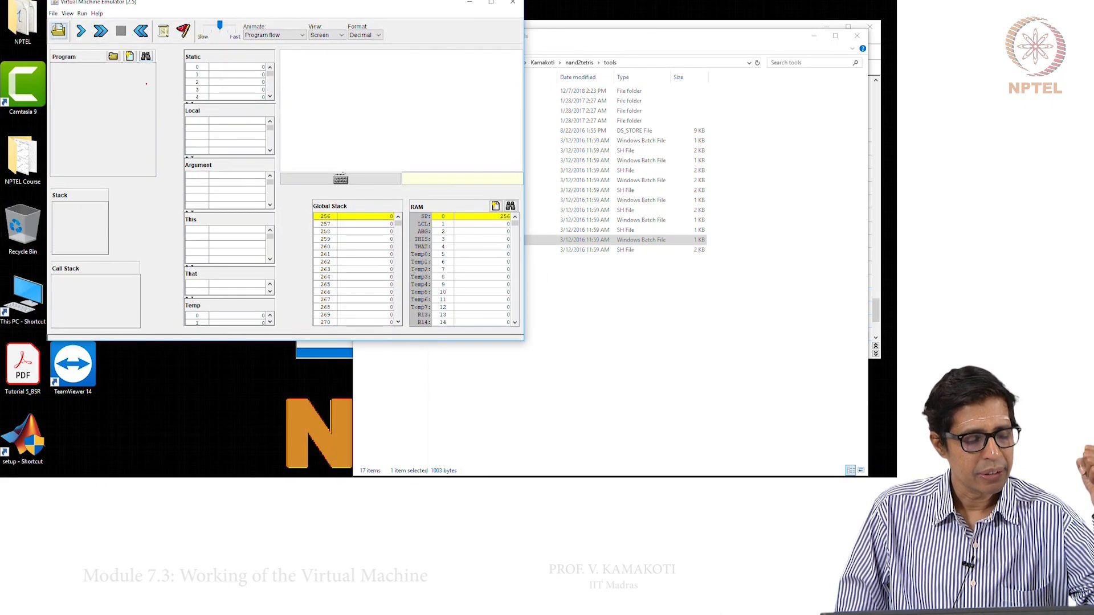
Step: Load the BasicLoopVME.tst script from 08/ProgramFlow/BasicLoop
left_click(53, 12)
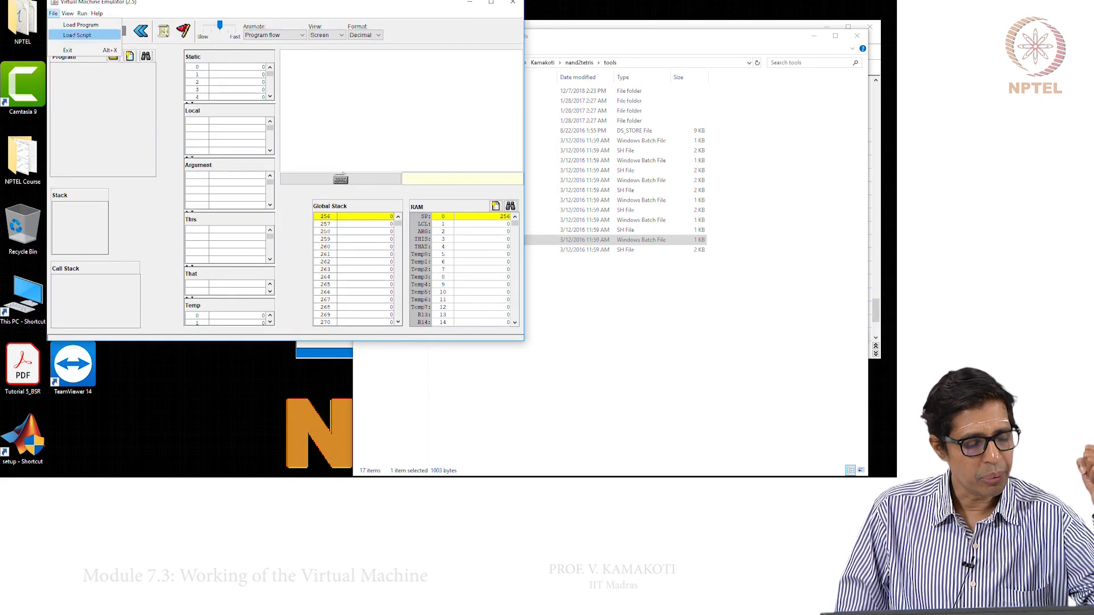
left_click(79, 35)
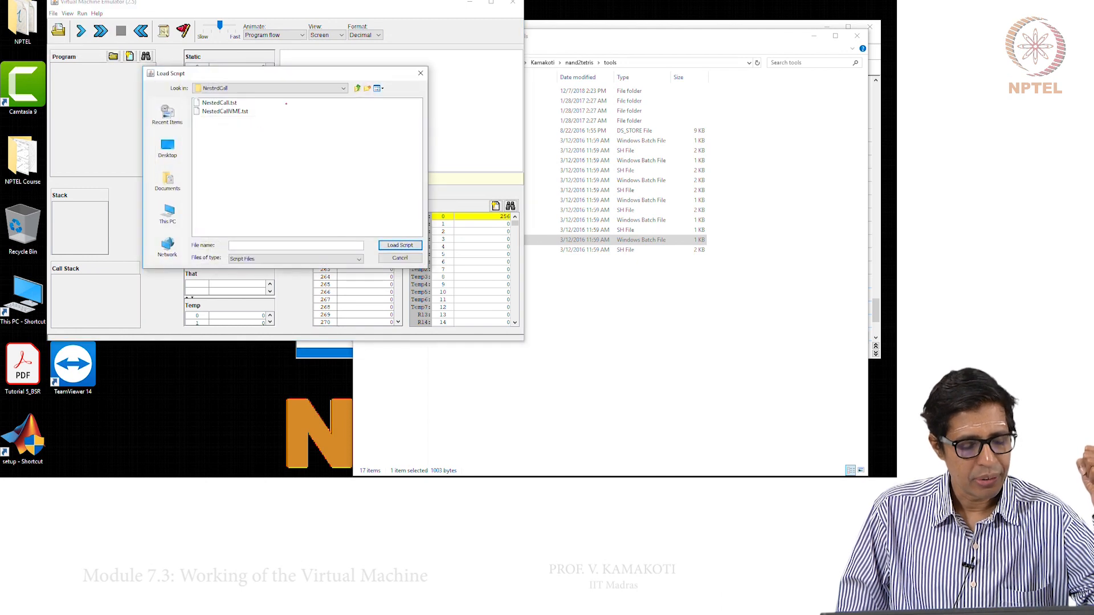
left_click(342, 87)
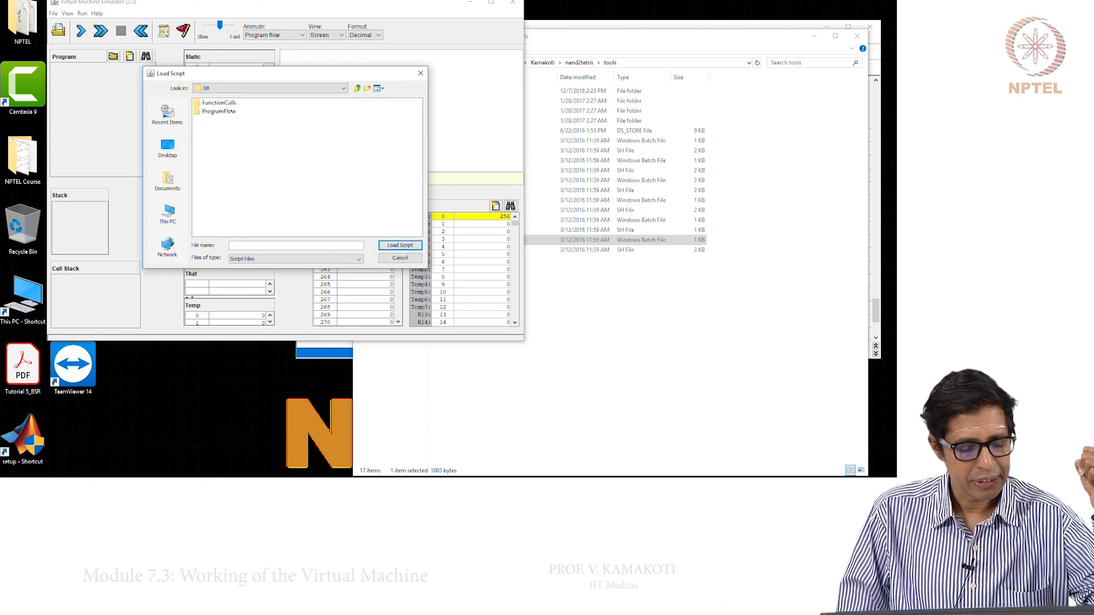
double_click(220, 111)
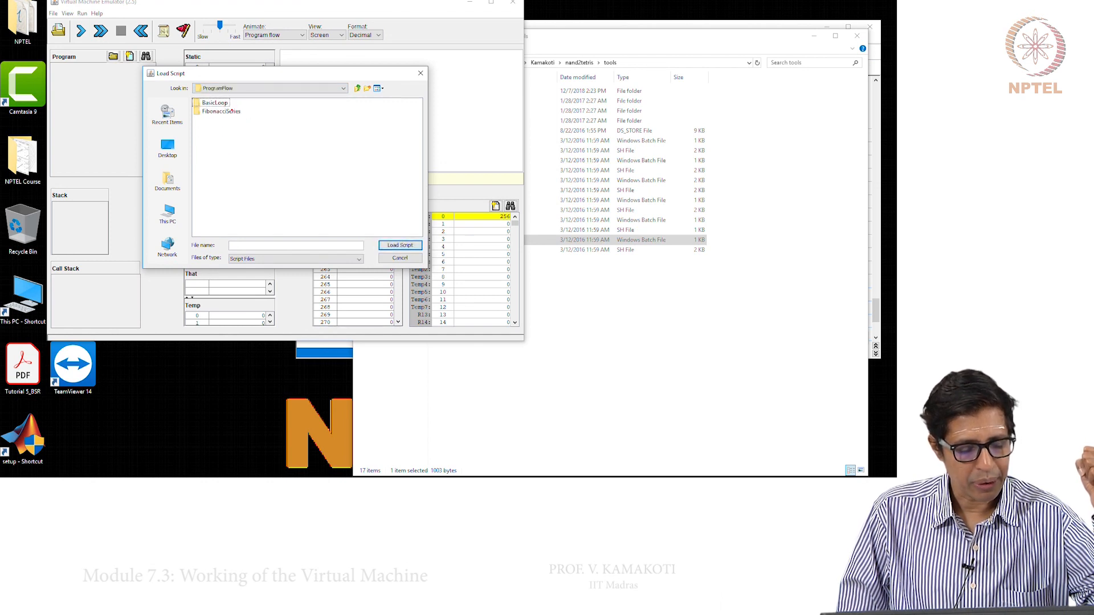
double_click(215, 102)
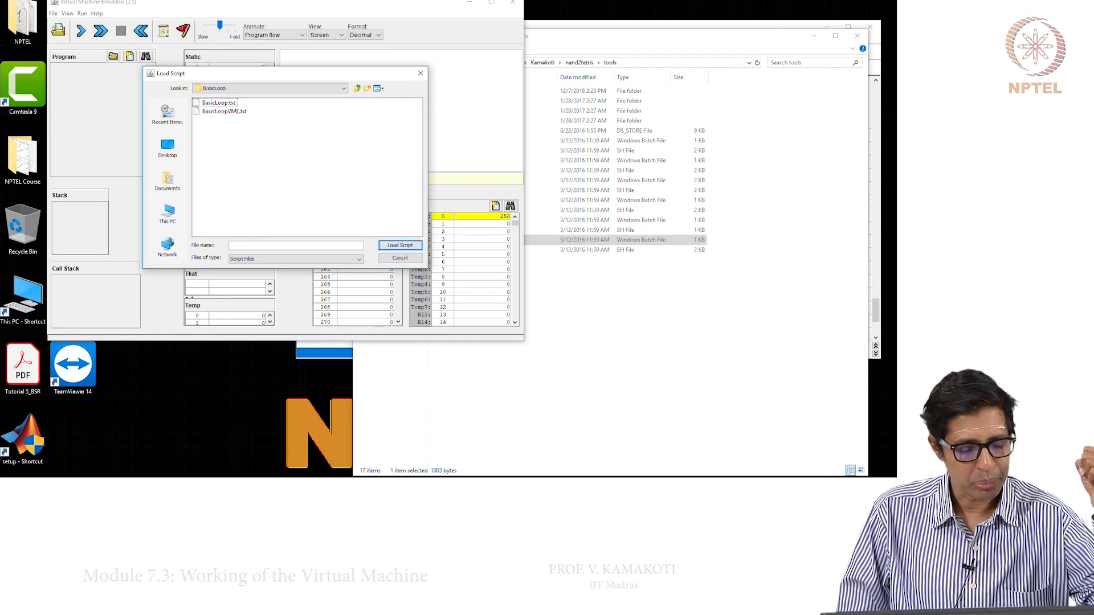
left_click(224, 111)
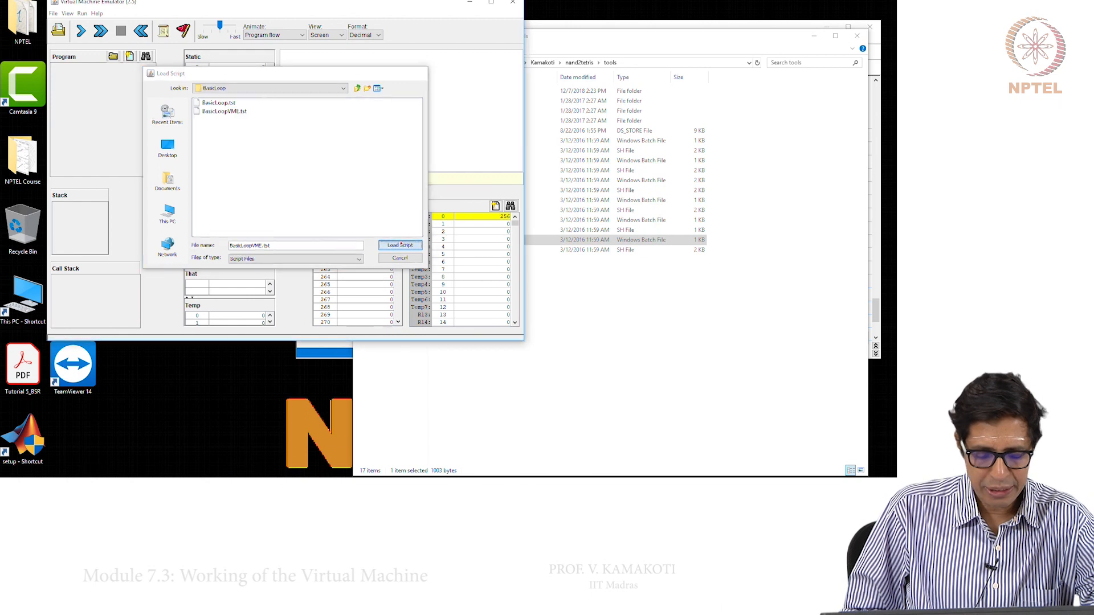
left_click(400, 245)
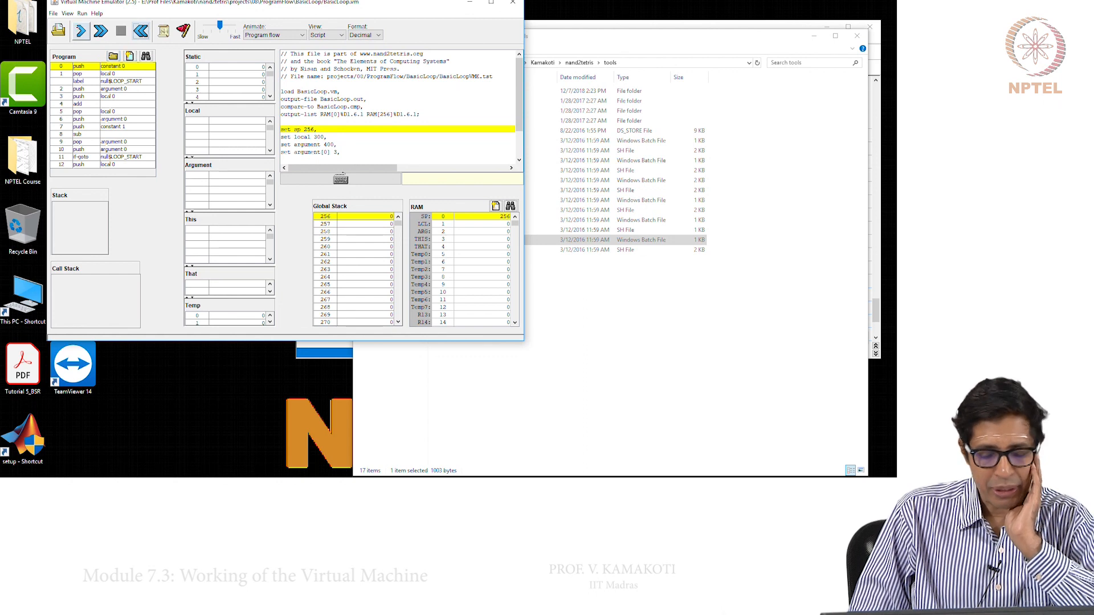
mouse_move(80, 31)
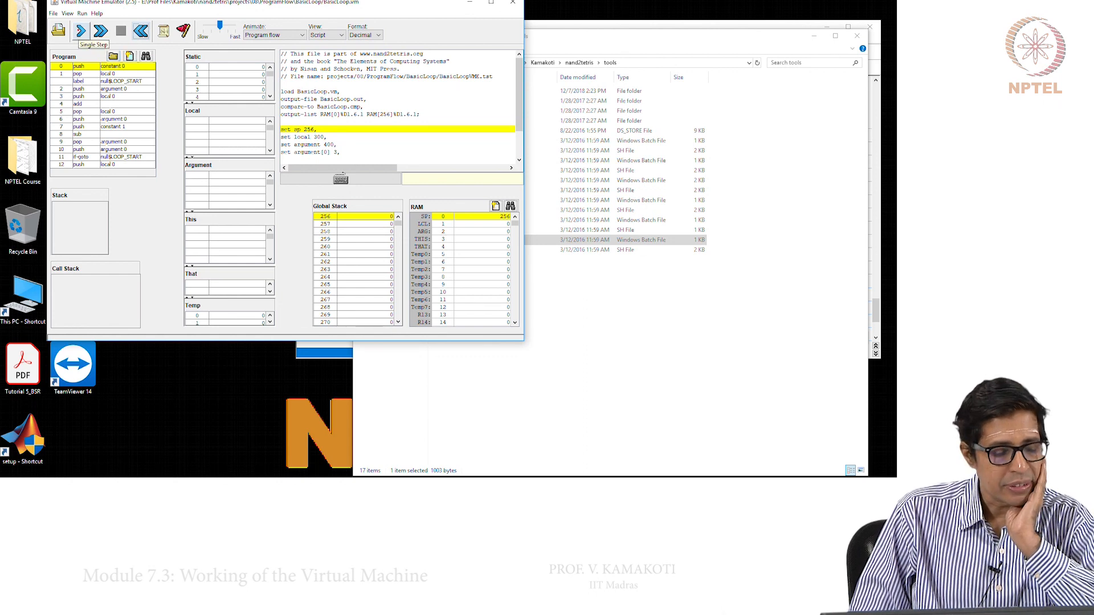
Step: Single-step the setup, push constant 0 and pop local 0, setting SP 256, local 300, argument 400
left_click(80, 31)
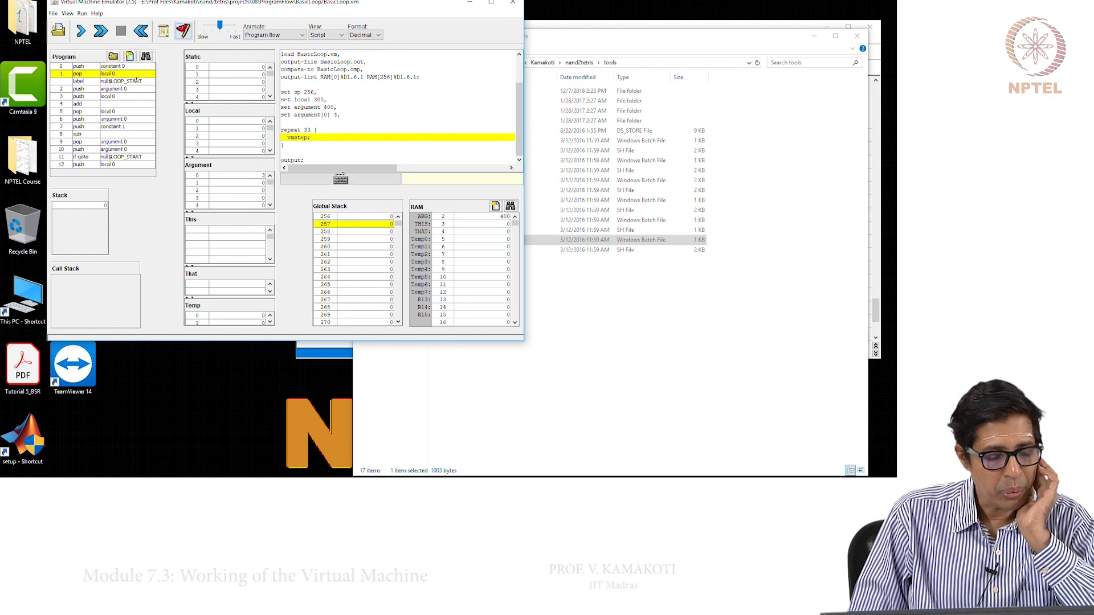
left_click(80, 31)
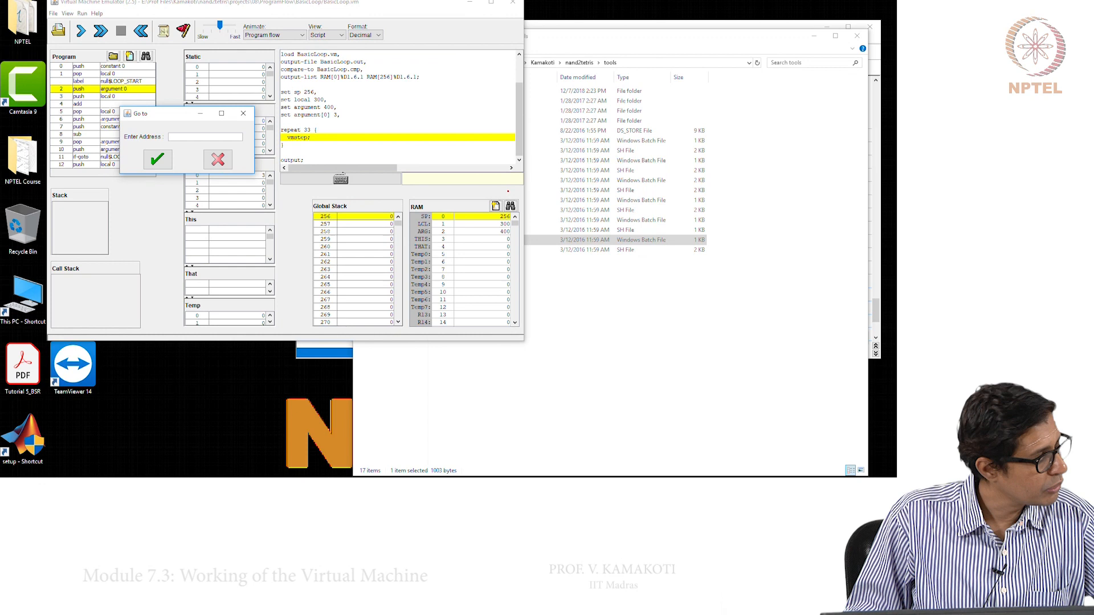
Step: Jump the RAM view to address 400 to see argument 0
type("400")
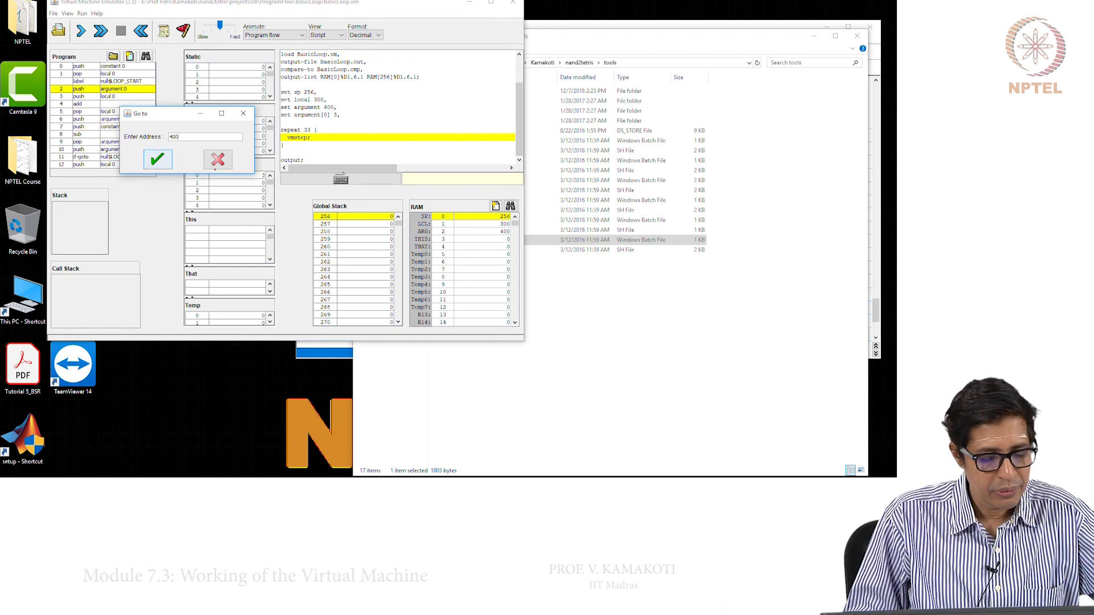
left_click(157, 159)
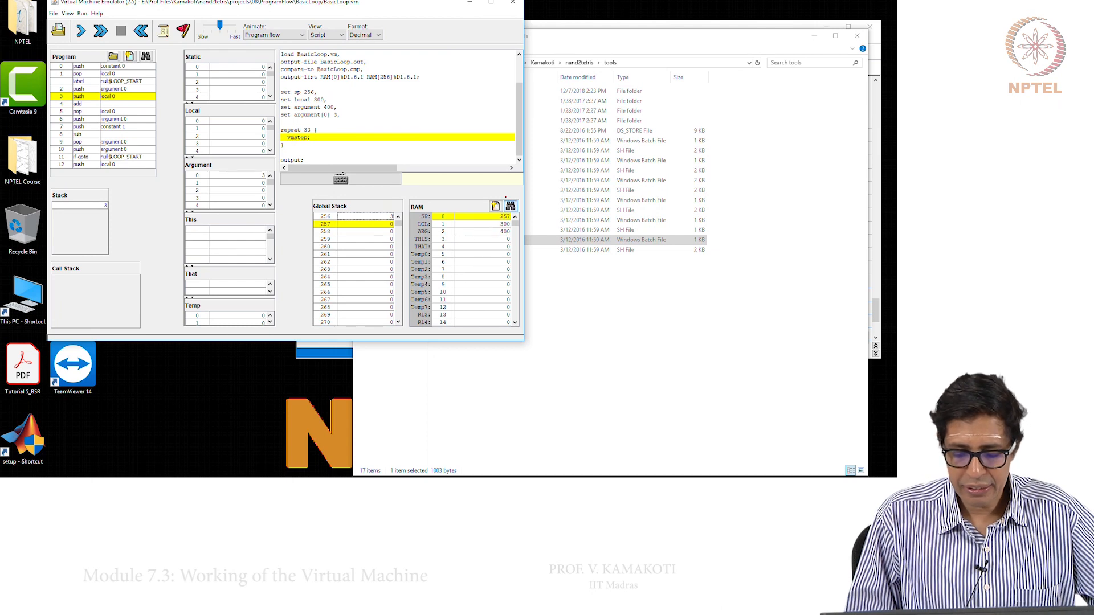
Step: Jump RAM to address 300, then step push local 0, add and pop local 0, storing 3
left_click(510, 205)
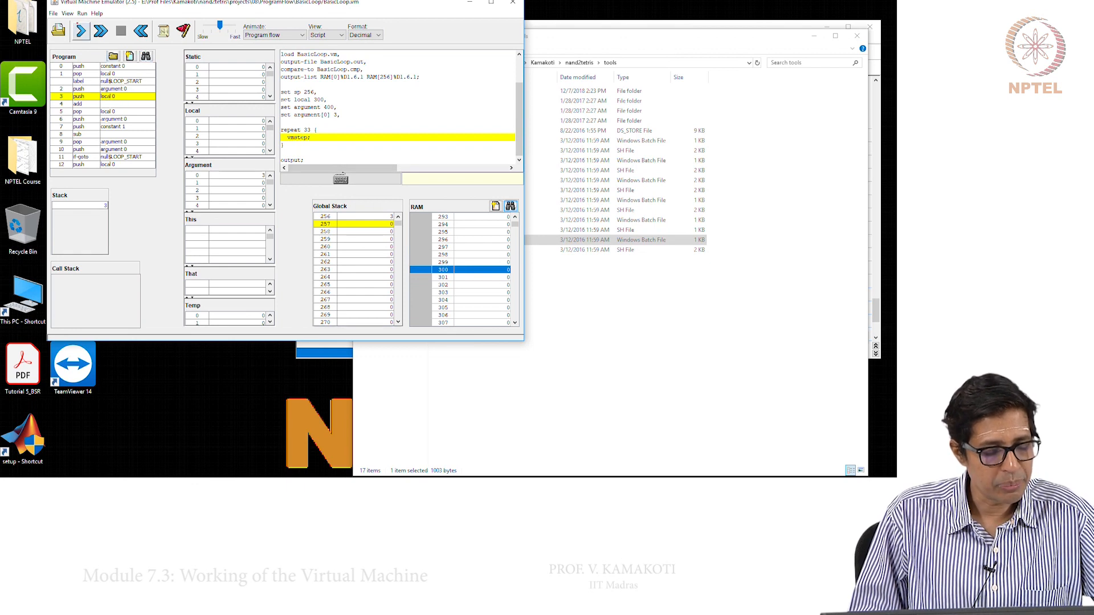
left_click(81, 31)
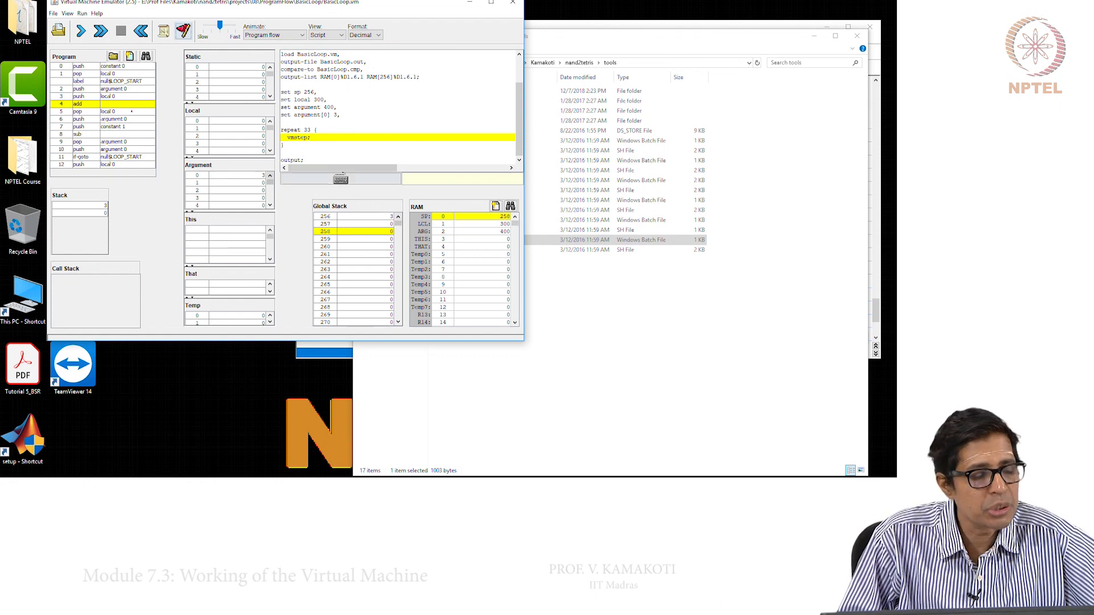
left_click(81, 30)
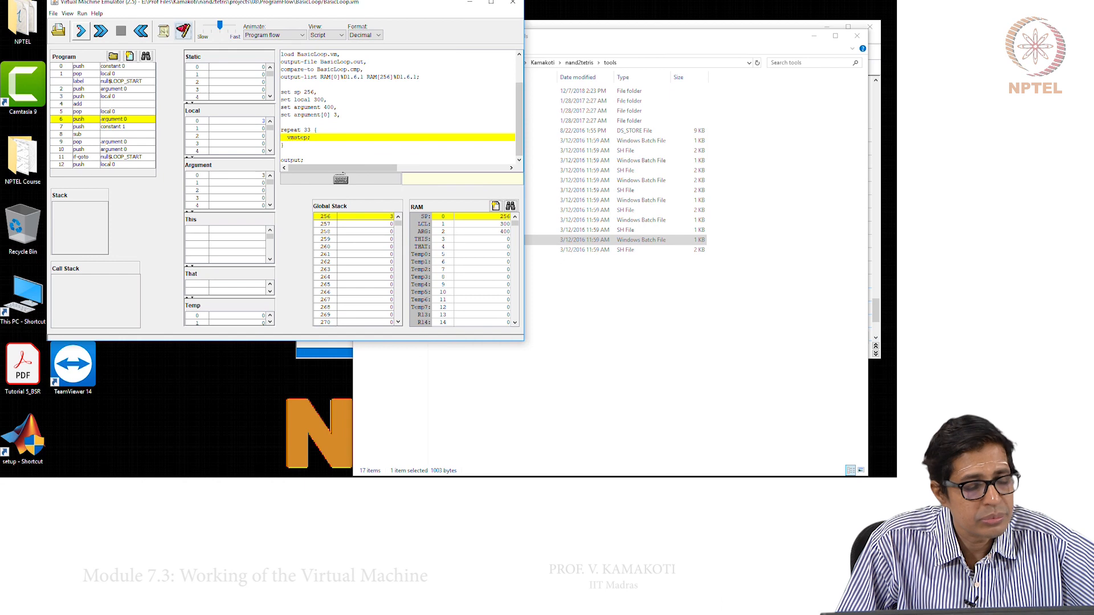
mouse_move(100, 31)
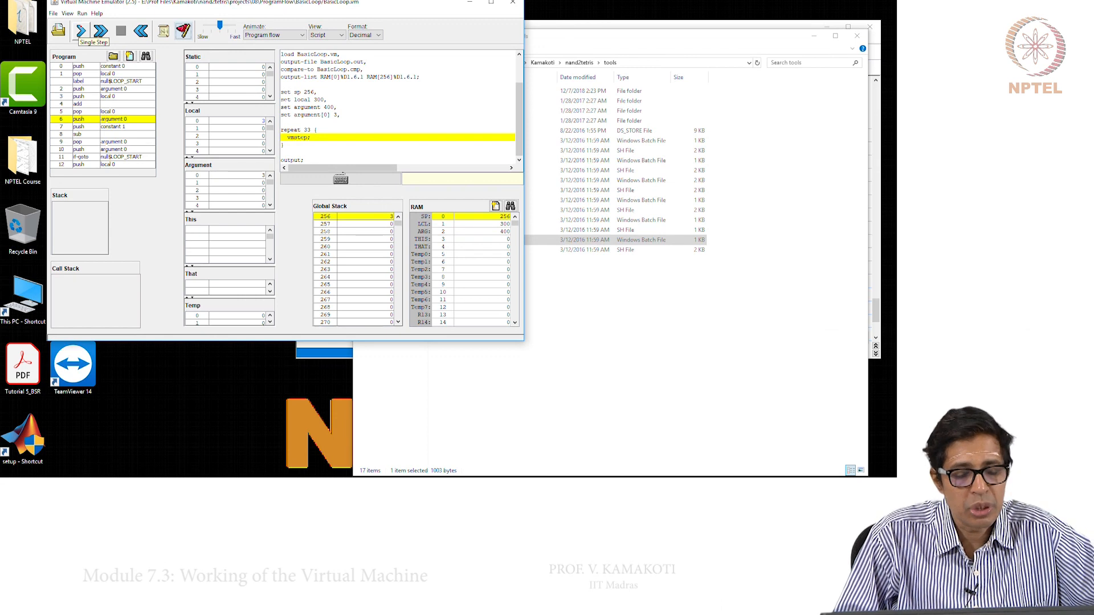
Step: Step through the decrement of argument 0 from 3 to 2 and the if-goto back to command 2
left_click(91, 38)
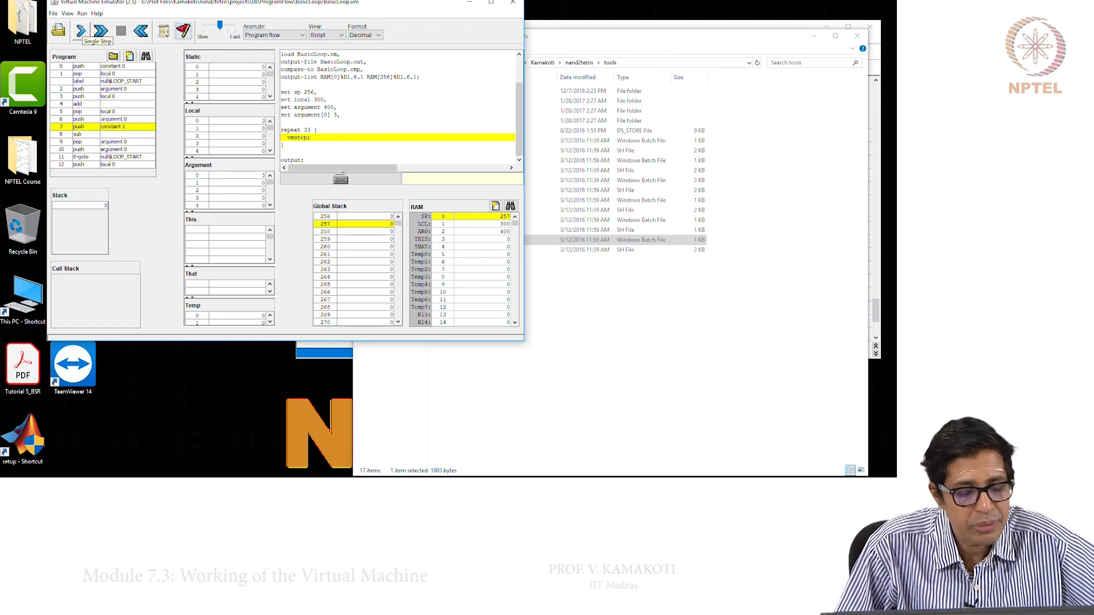
left_click(100, 31)
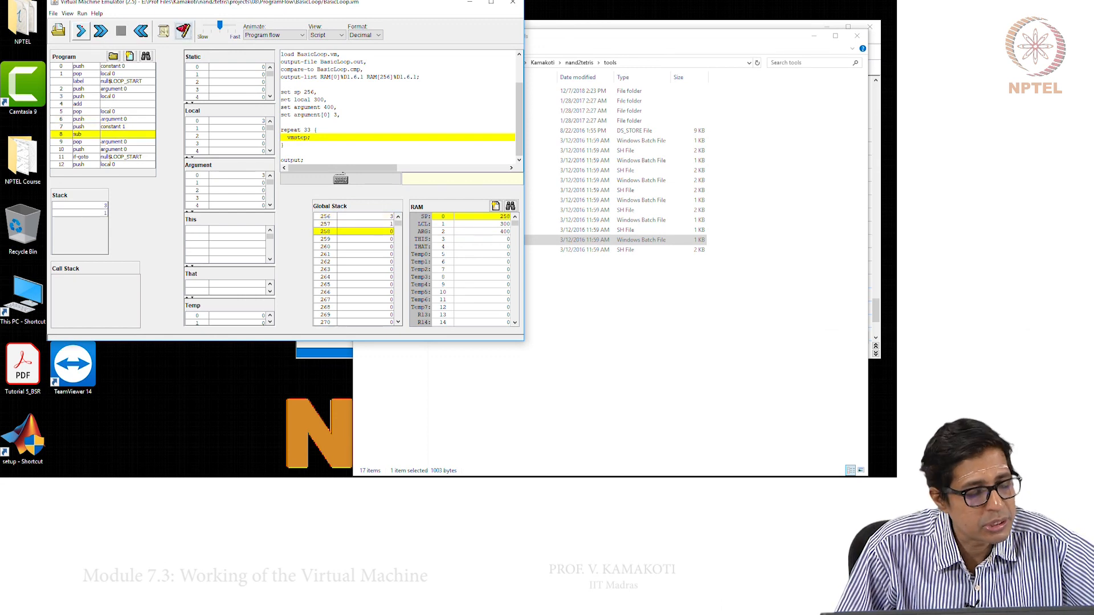
left_click(79, 31)
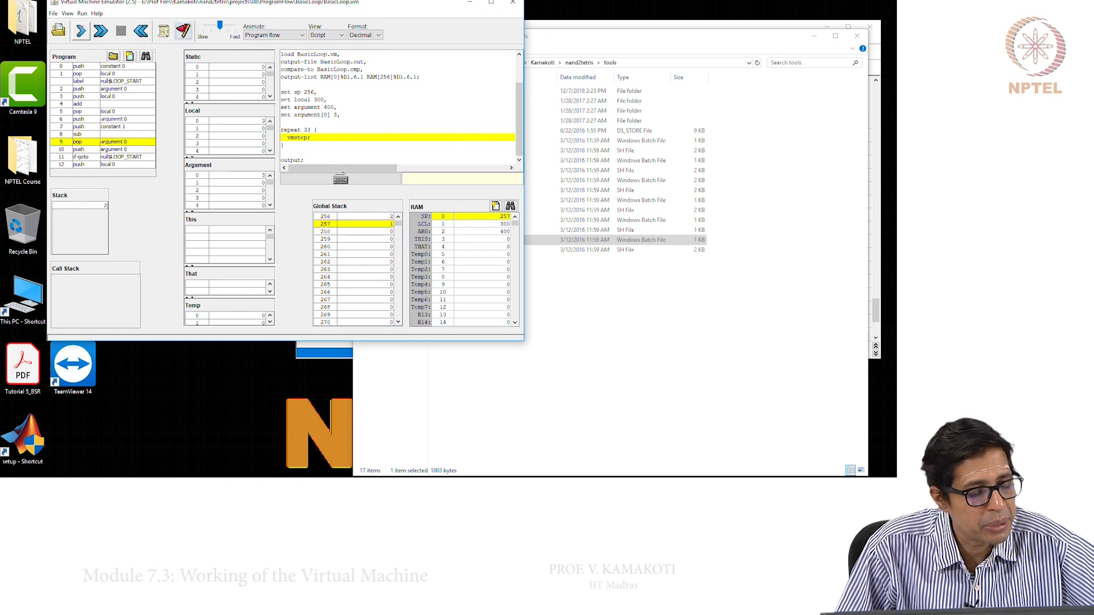
left_click(80, 30)
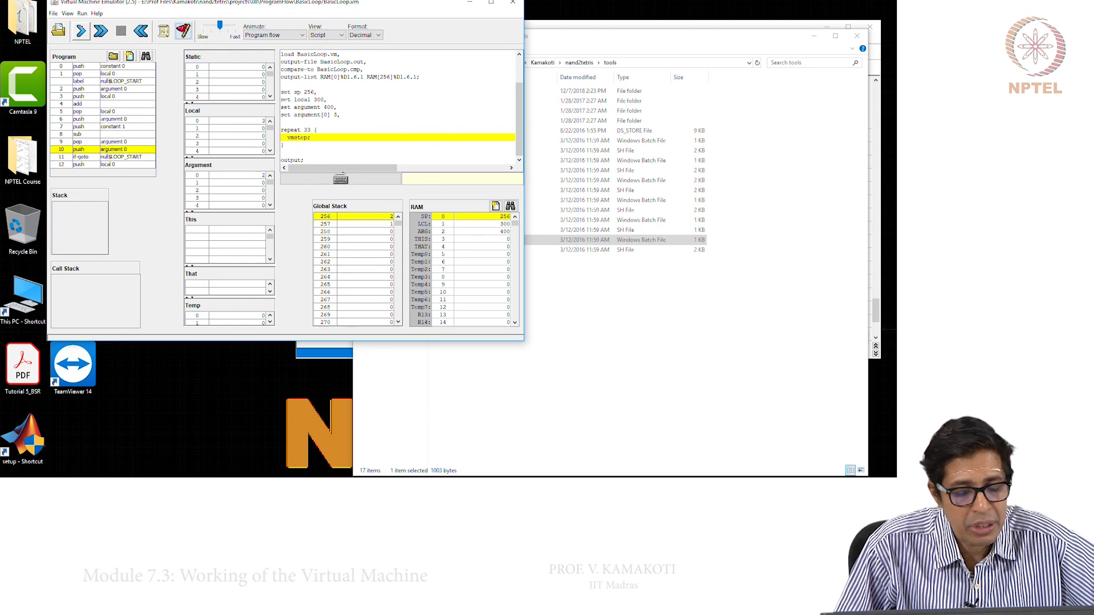
left_click(80, 30)
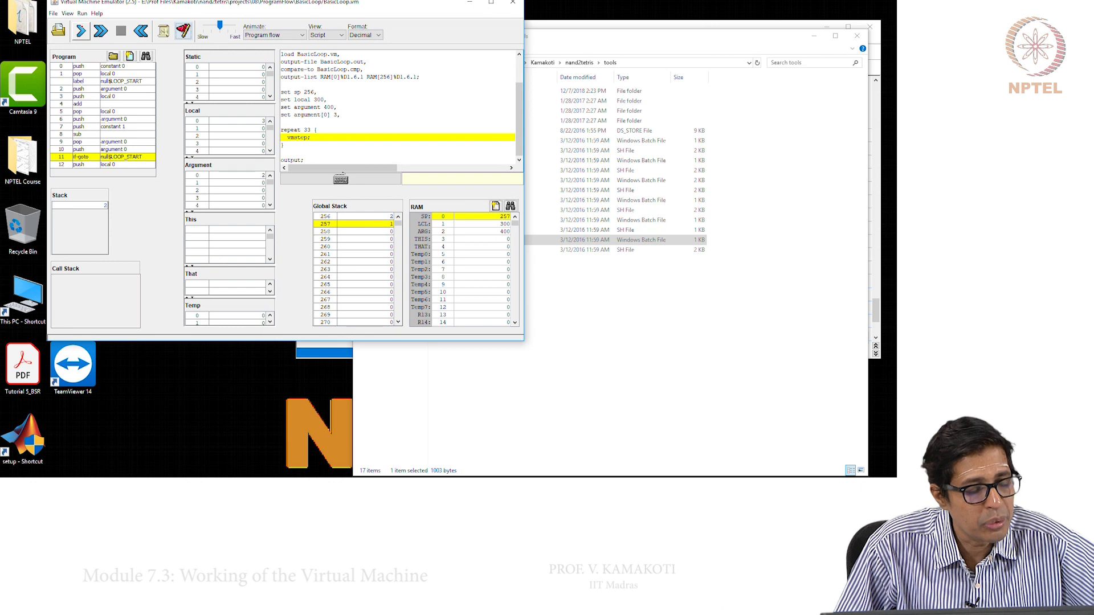
left_click(99, 30)
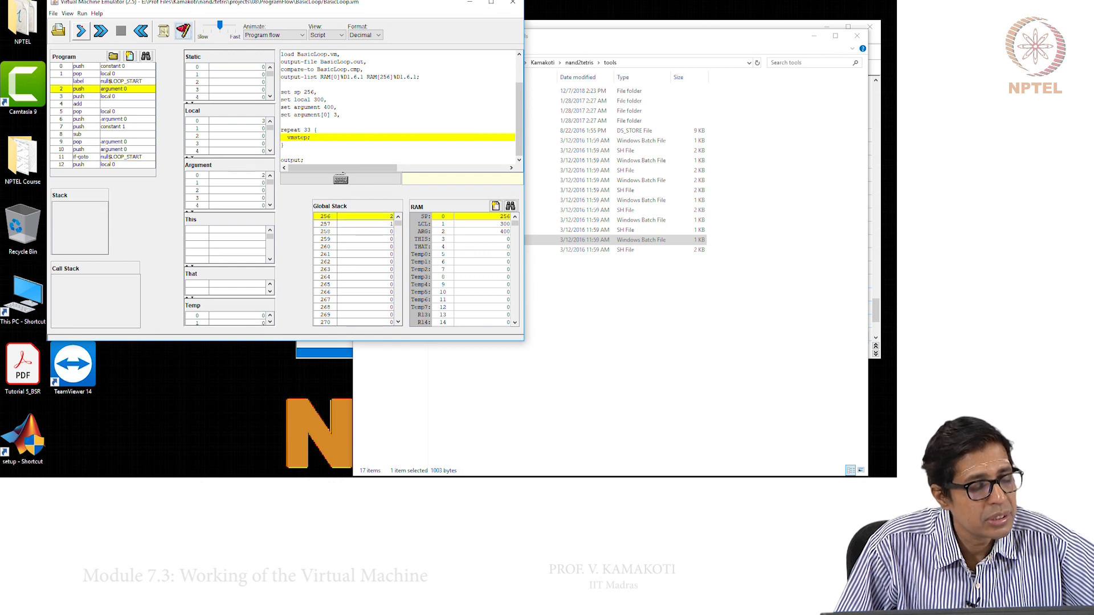